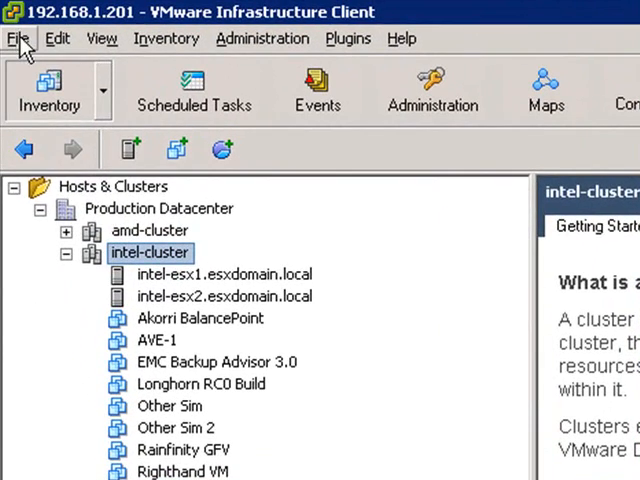
- Start the Import Virtual Appliance wizard and browse for an OVF file
click(14, 38)
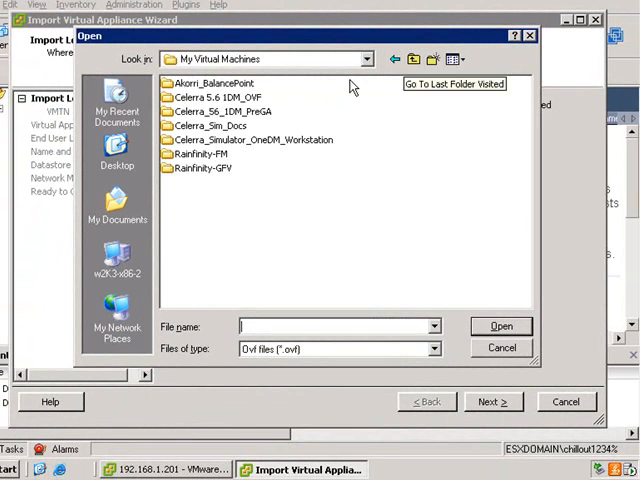
- Select the Celerra_56_1DM_PreGA OVF and accept defaults through Ready to Complete
click(224, 111)
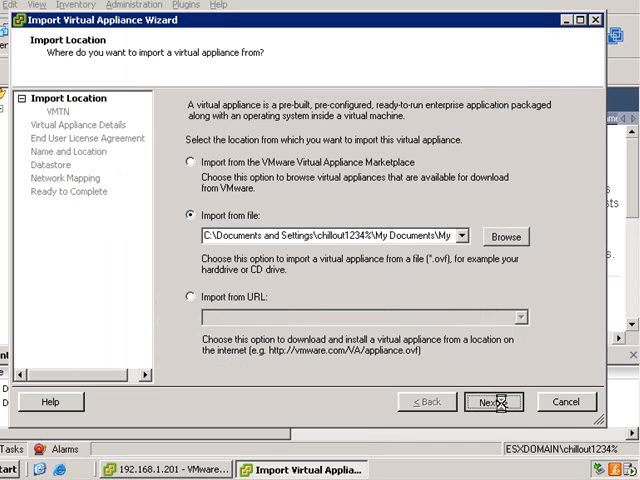
click(494, 401)
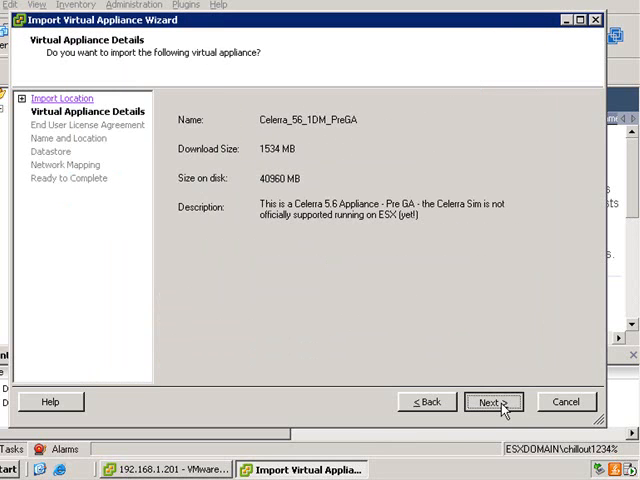
click(497, 401)
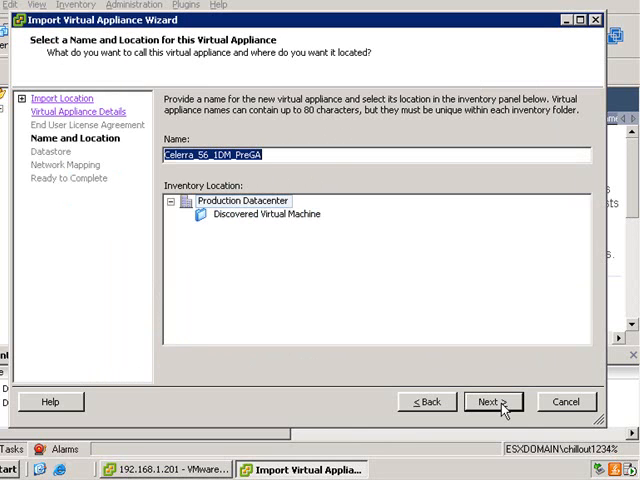
mouse_move(337, 175)
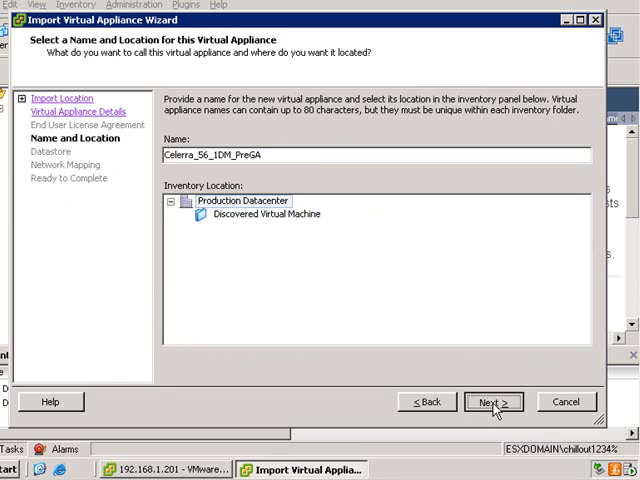
click(491, 401)
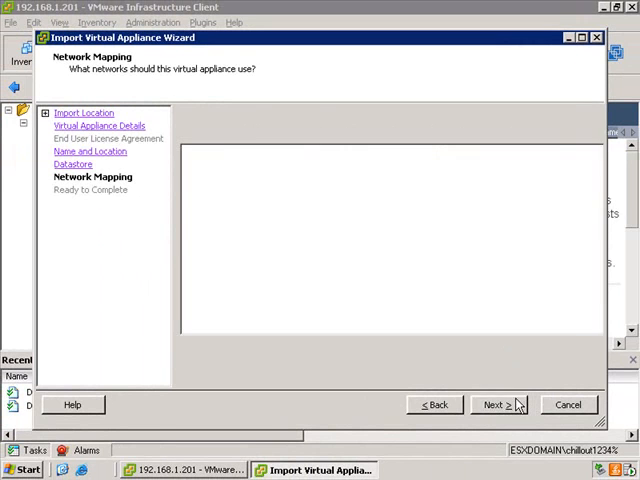
click(492, 404)
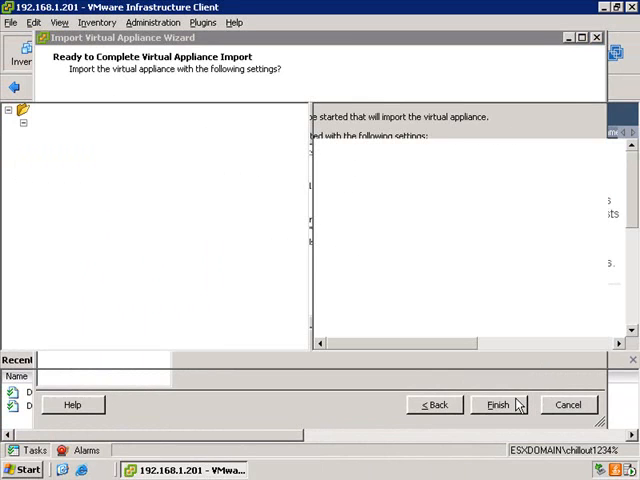
- Finish the wizard and let the Celerra_56_1DM_PreGA import reach 100%
click(508, 404)
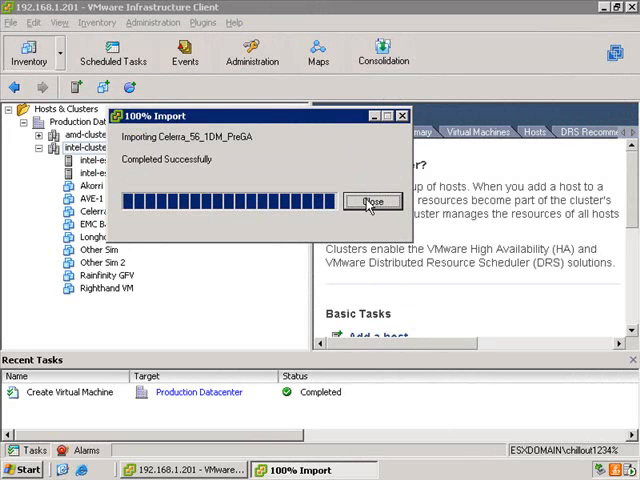
- Close the import dialog and view Celerra_56_1DM_PreGA's summary under intel-cluster
click(372, 201)
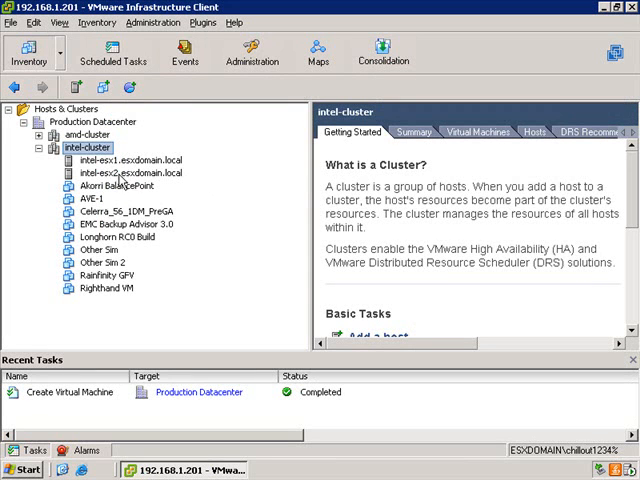
mouse_move(120, 187)
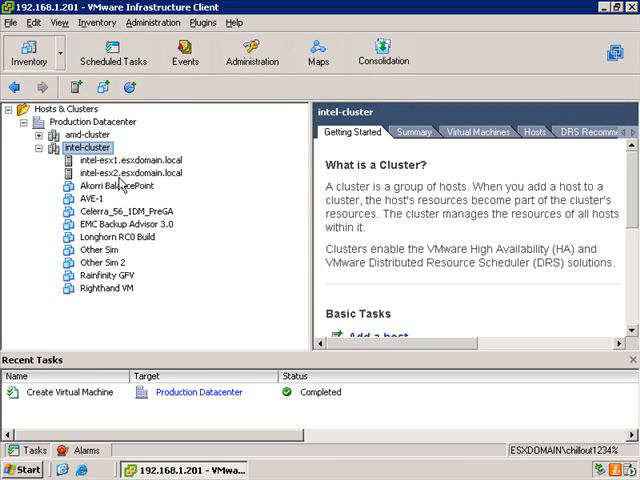
click(110, 211)
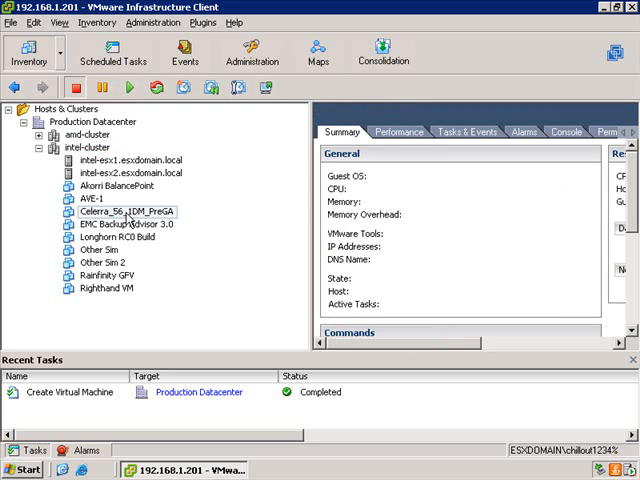
click(120, 211)
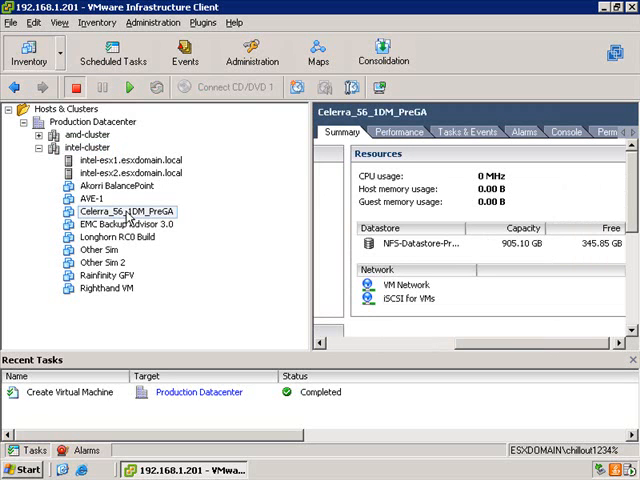
- Clone Celerra_56_1DM_PreGA to a template named Celerra_1DM_PreGA_Templat
right_click(113, 211)
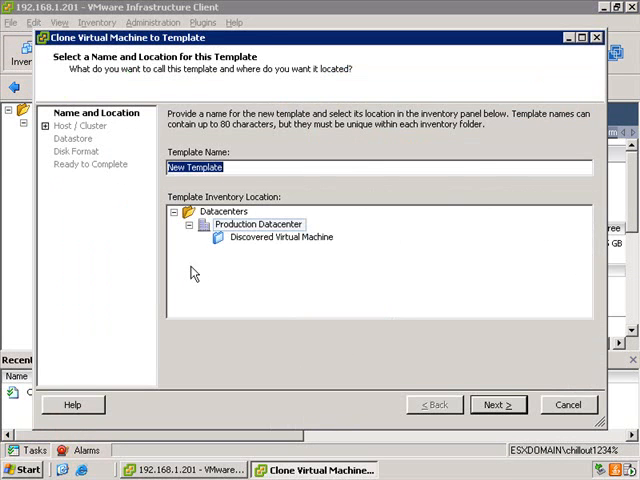
text(Celerra_1DM_PreGA_Te)
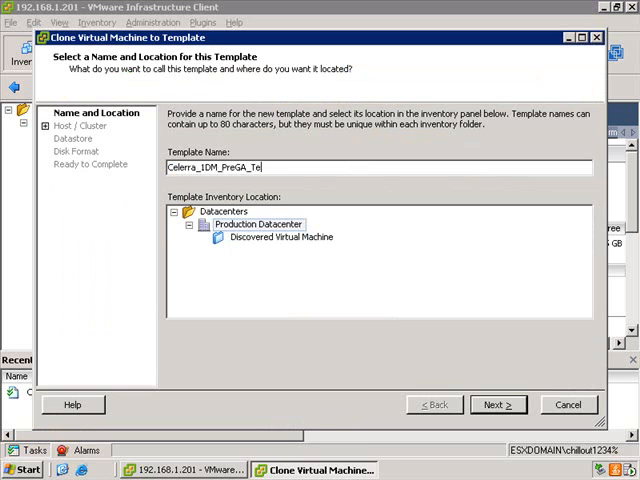
text(mplat)
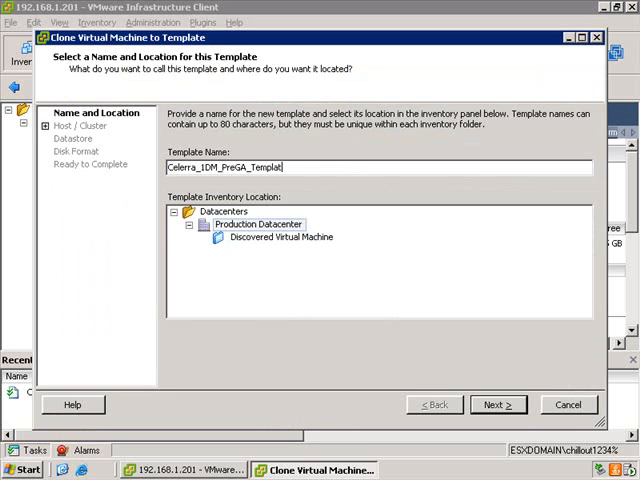
click(494, 403)
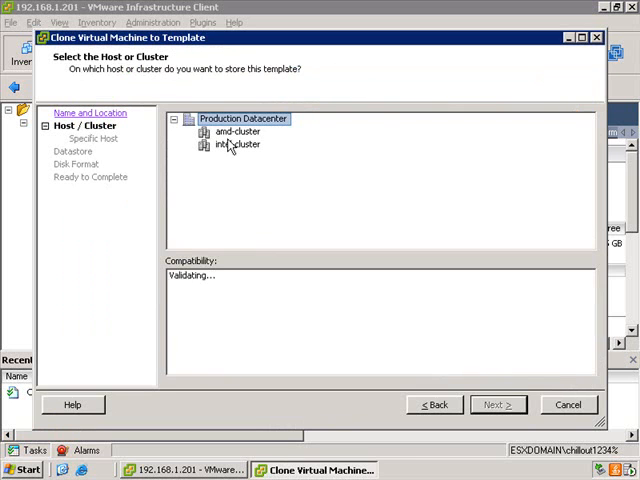
- Place the template on intel-cluster, NFS datastore, in compact disk format
click(236, 144)
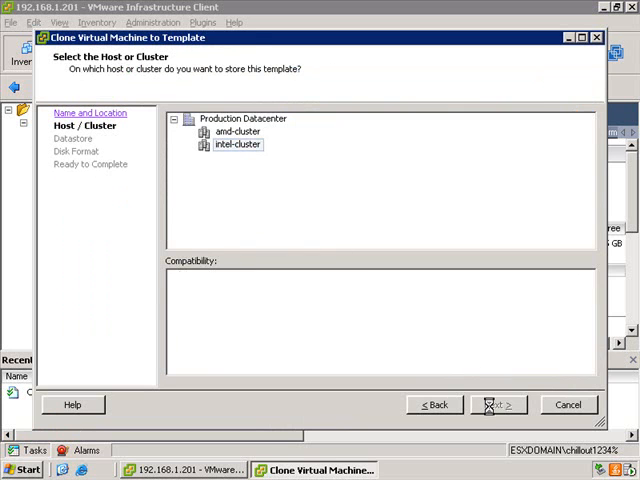
click(496, 404)
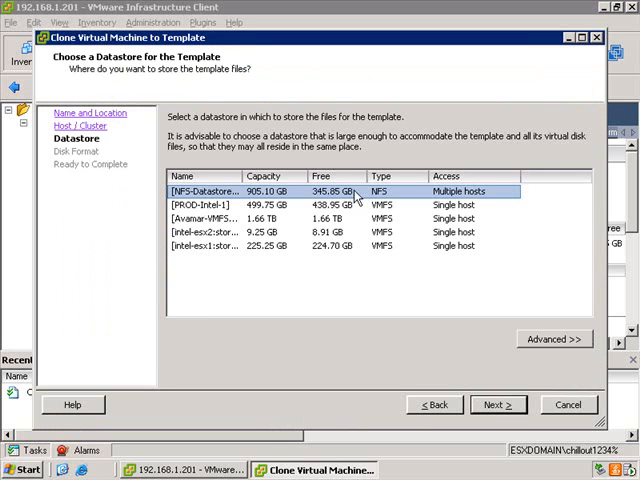
click(483, 404)
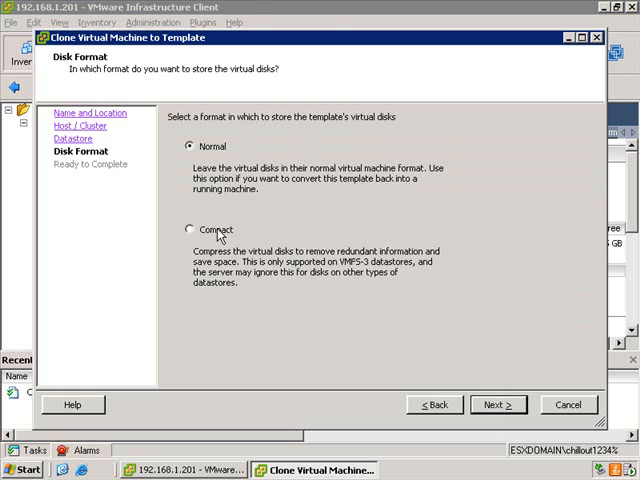
click(190, 229)
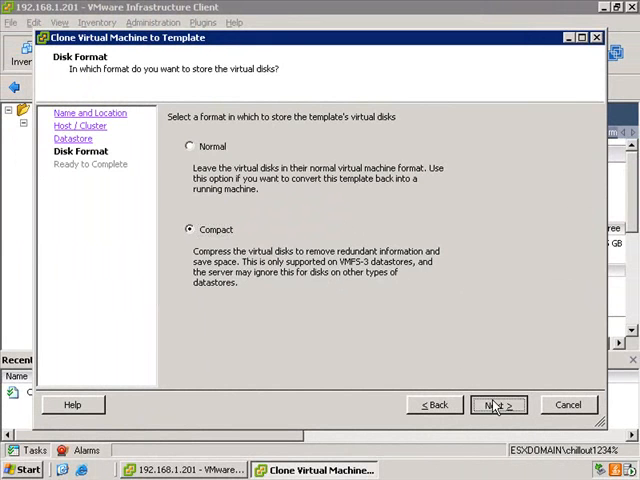
click(499, 403)
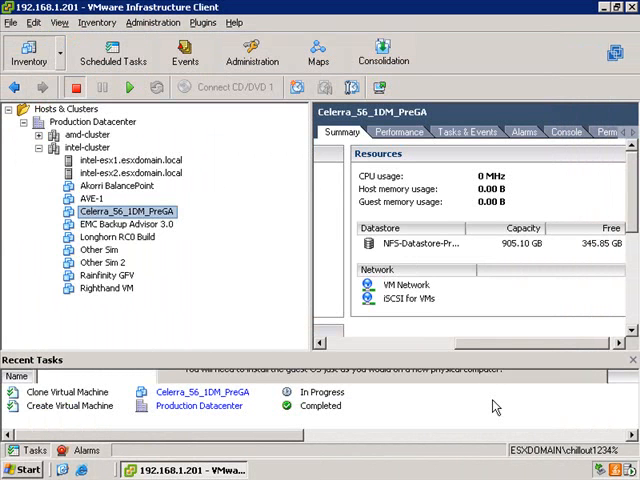